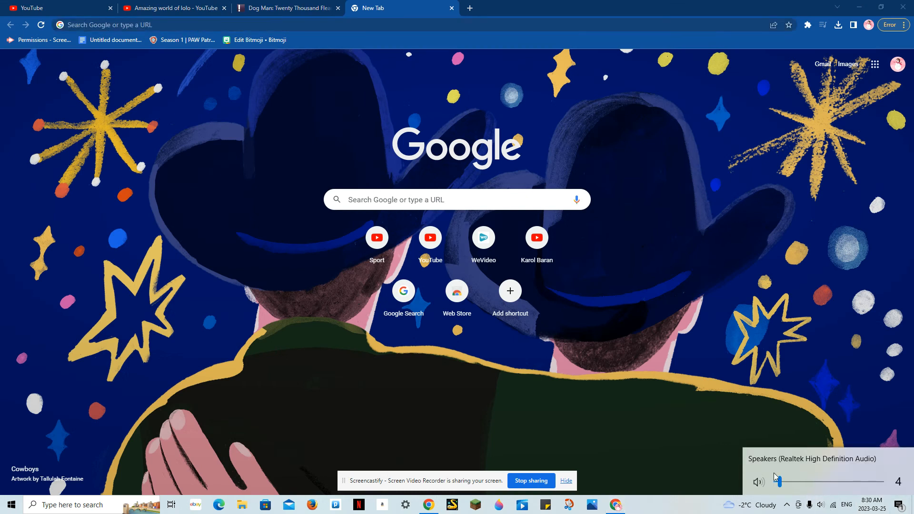
Step: Browse Amazing world of lolo's Videos list and play 'ANOTHER. DAV. PILKEY. BOOK. DELAYED???'
{"action": "left_click", "coordinate": [173, 8]}
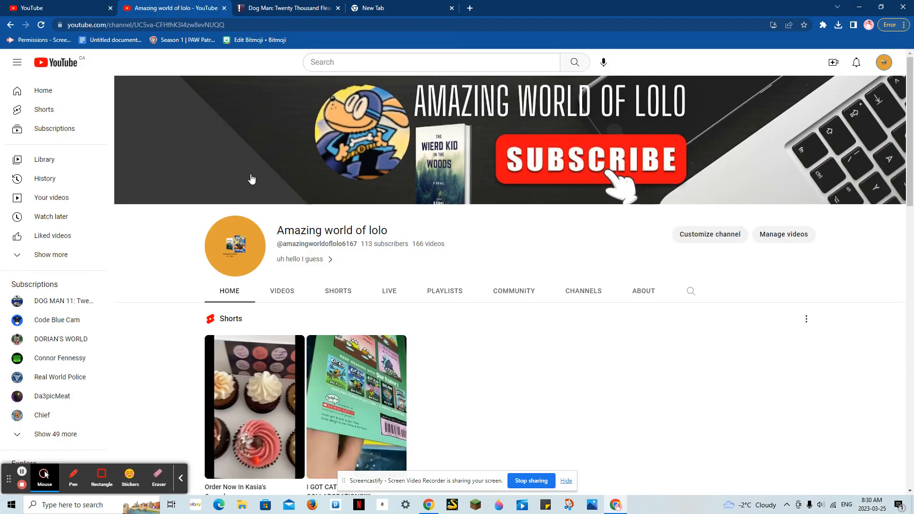
{"action": "left_click", "coordinate": [281, 291]}
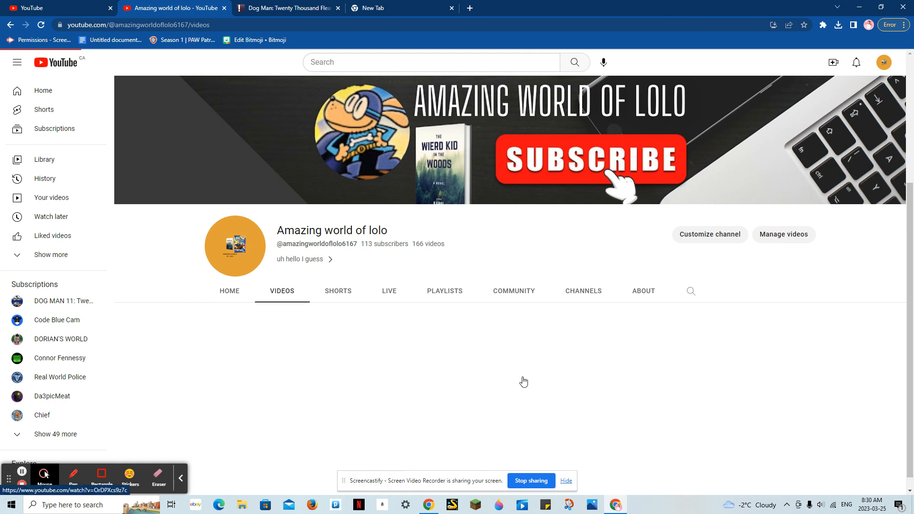
{"action": "scroll", "scroll_direction": "down", "scroll_amount": 3}
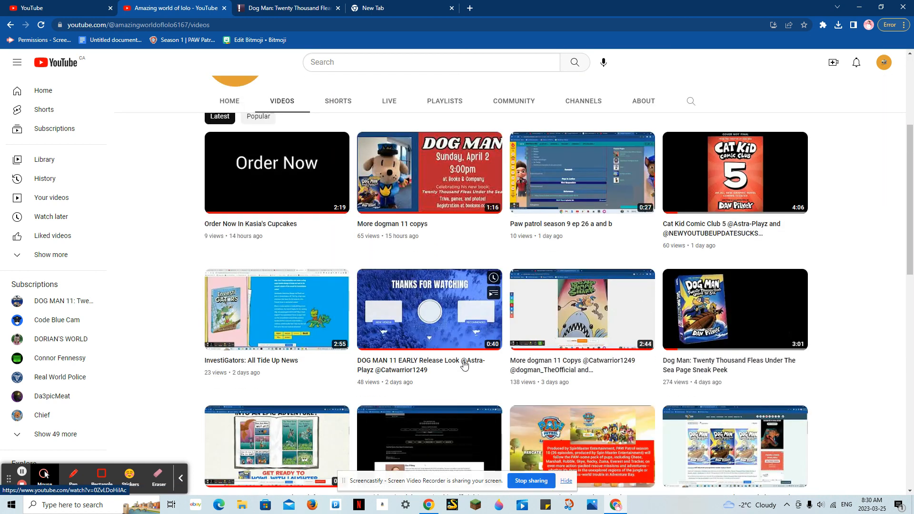
{"action": "scroll", "scroll_direction": "down", "scroll_amount": 3}
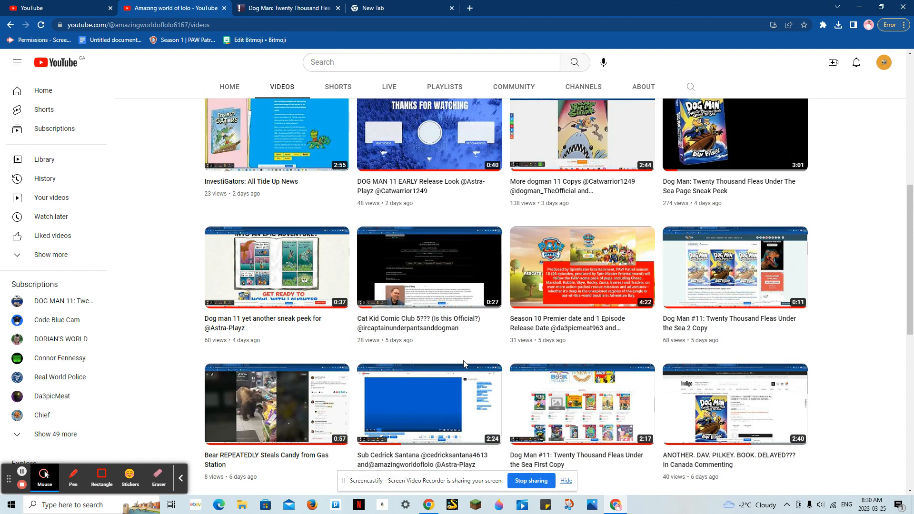
{"action": "scroll", "scroll_direction": "down", "scroll_amount": 3}
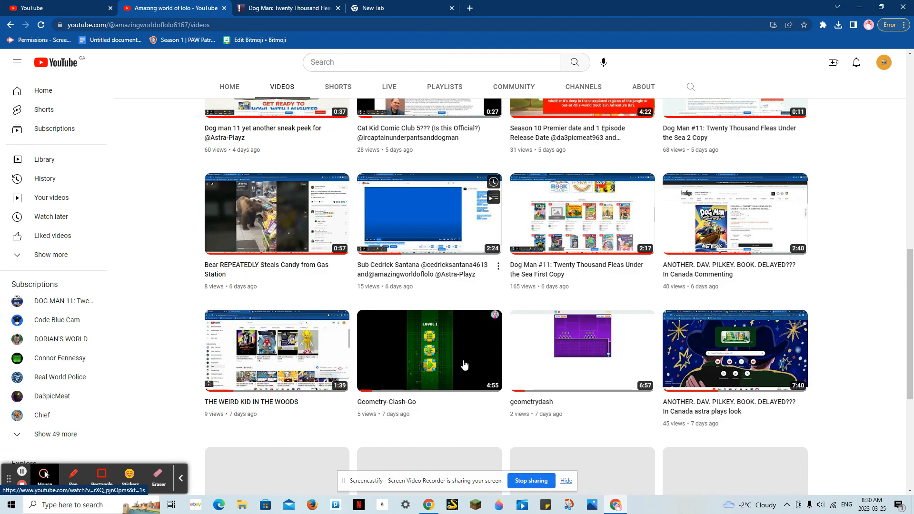
{"action": "scroll", "scroll_direction": "down", "scroll_amount": 3}
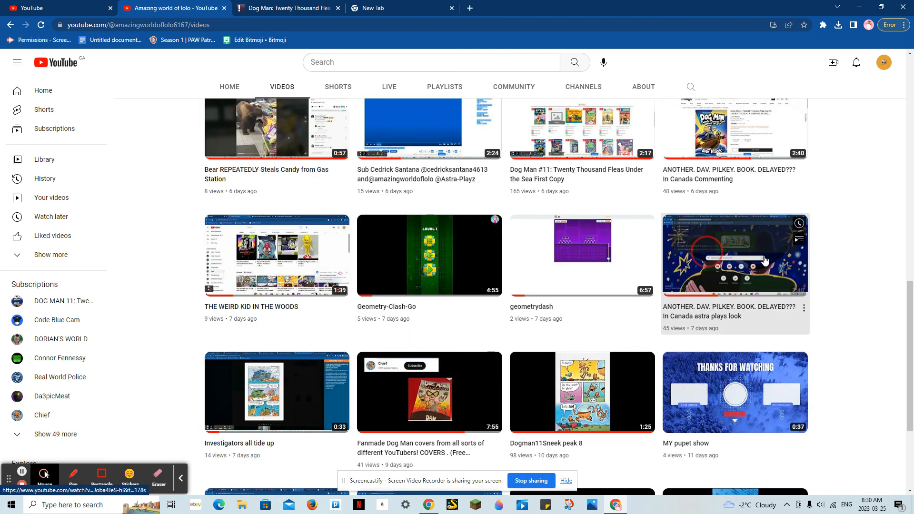
{"action": "left_click", "coordinate": [733, 255]}
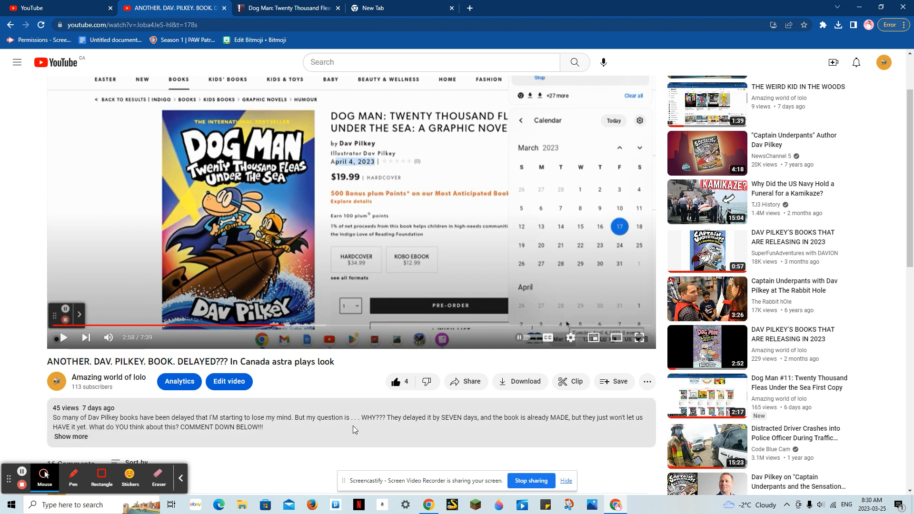
Step: Read the video's Mar 17, 2023 details and comments, then view the Indigo Dog Man page
{"action": "scroll", "scroll_direction": "down", "scroll_amount": 3}
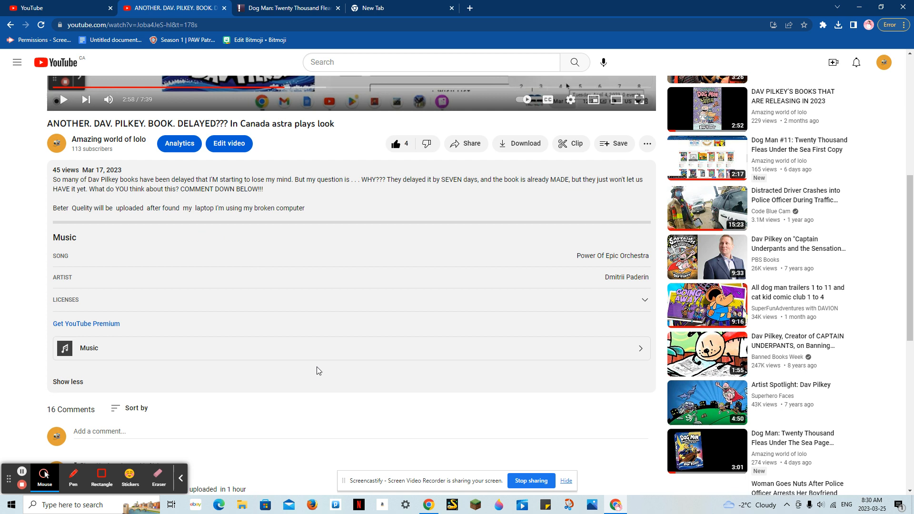
{"action": "scroll", "scroll_direction": "down", "scroll_amount": 3}
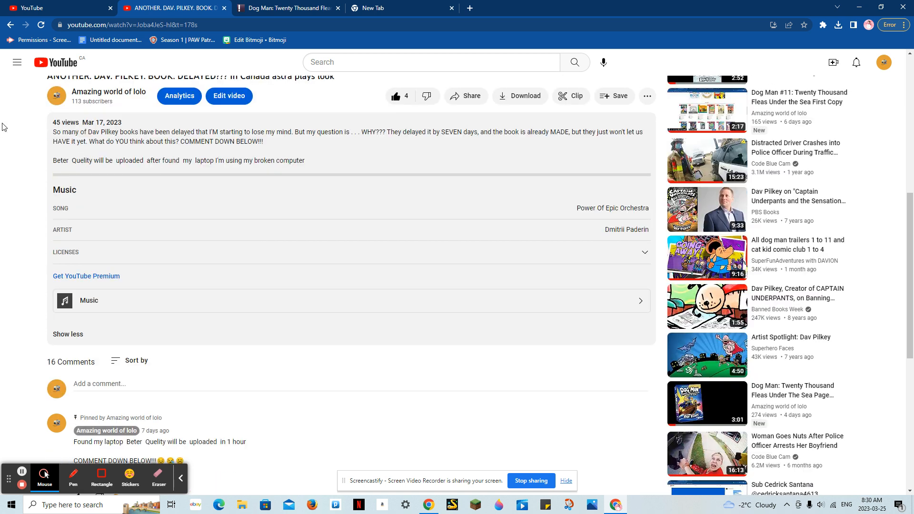
{"action": "mouse_move", "coordinate": [885, 429]}
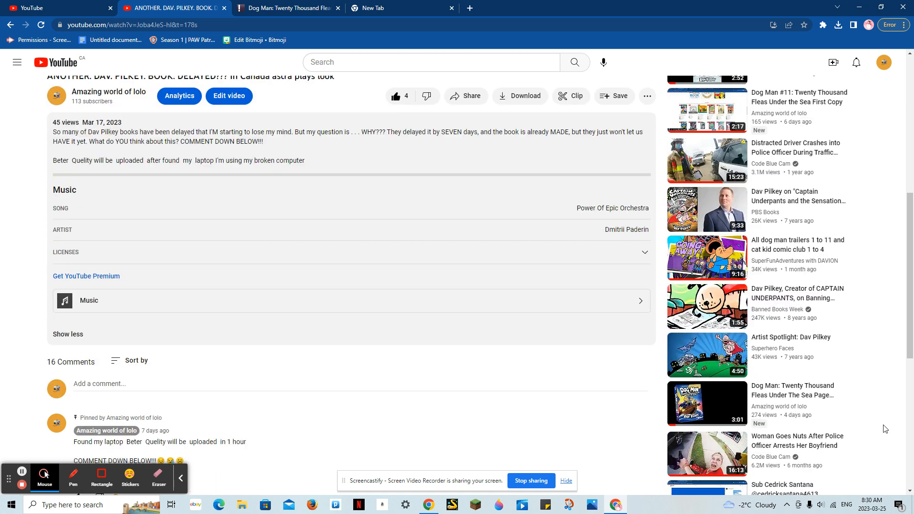
{"action": "mouse_move", "coordinate": [886, 505]}
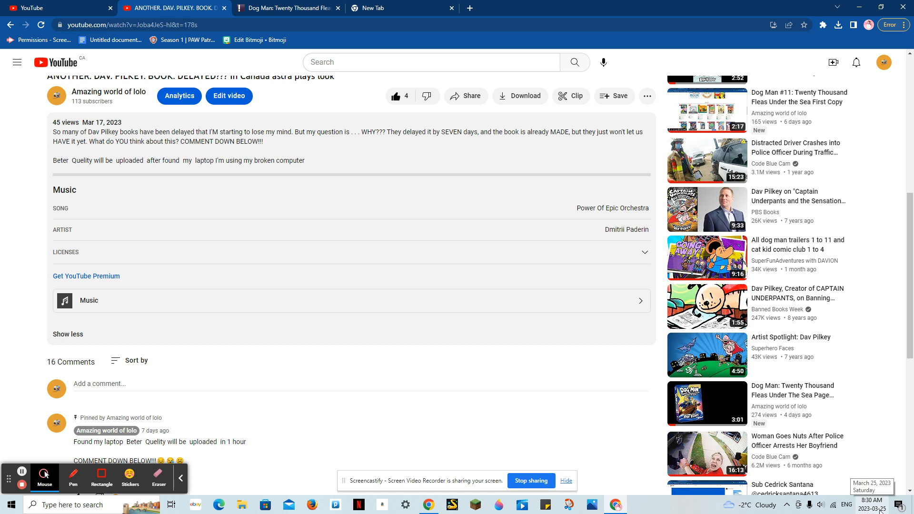
{"action": "scroll", "scroll_direction": "down", "scroll_amount": 3}
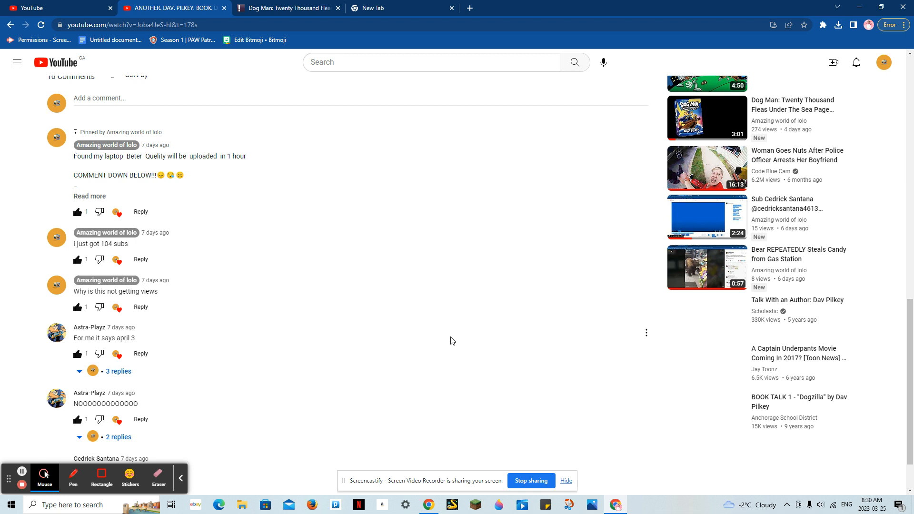
{"action": "scroll", "scroll_direction": "down", "scroll_amount": 3}
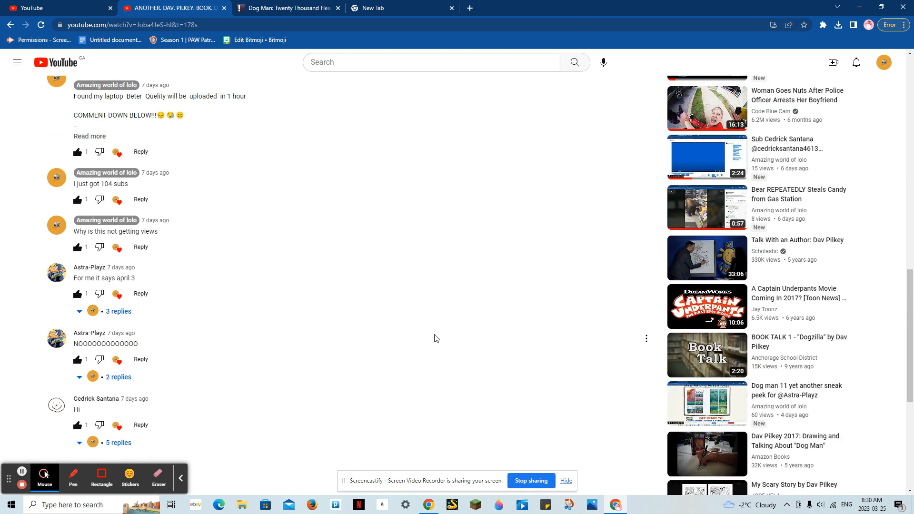
{"action": "scroll", "scroll_direction": "up", "scroll_amount": 3}
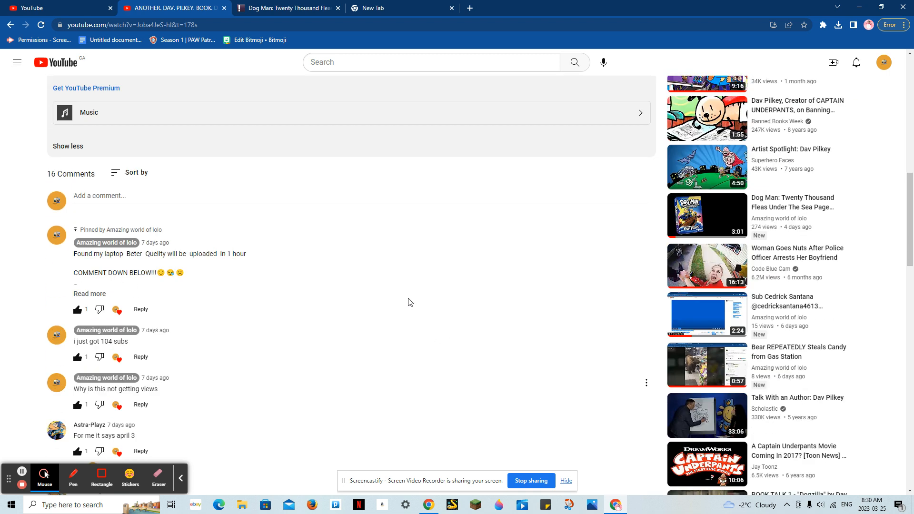
{"action": "left_click", "coordinate": [287, 7]}
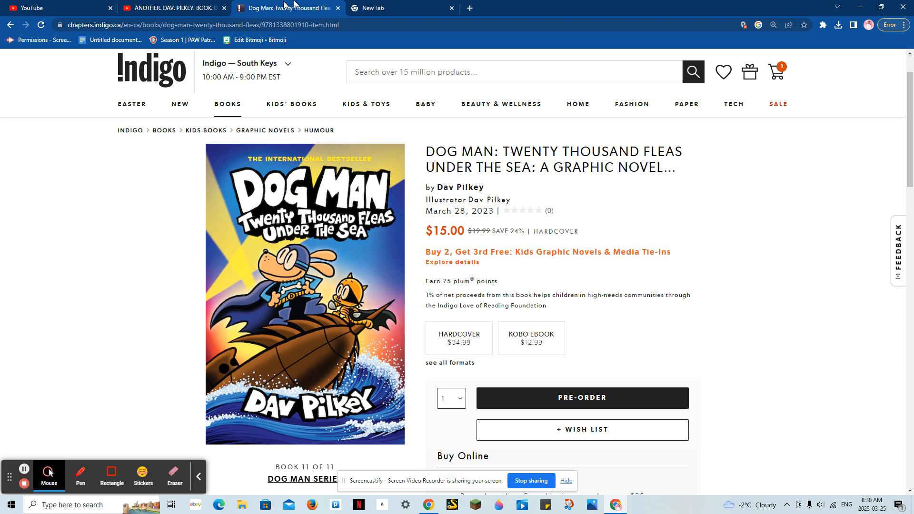
Step: Highlight the Dog Man book's March 28, 2023 release date, then return to the YouTube video
{"action": "left_click", "coordinate": [198, 476]}
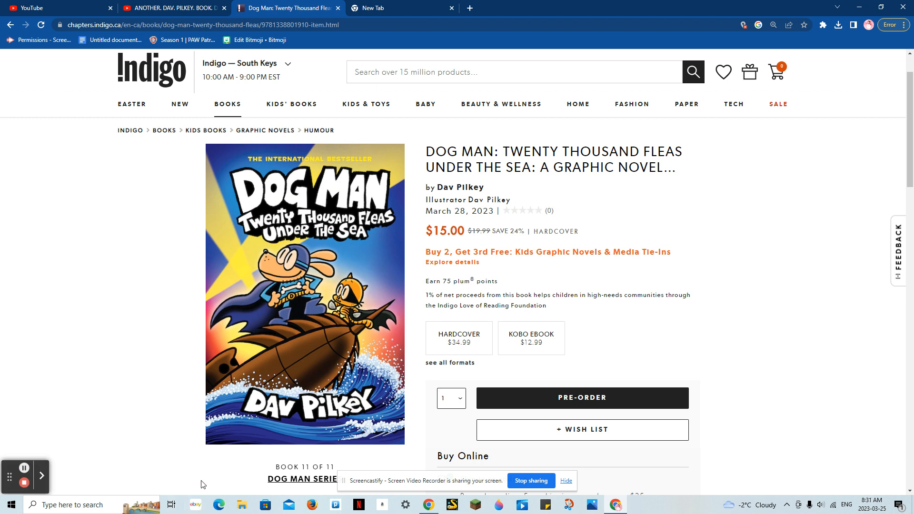
{"action": "mouse_move", "coordinate": [416, 216]}
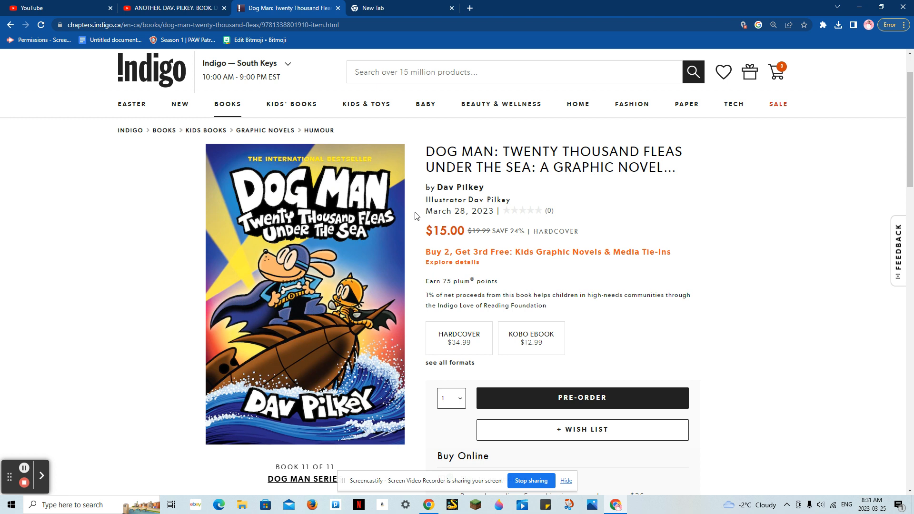
{"action": "double_click", "coordinate": [459, 211]}
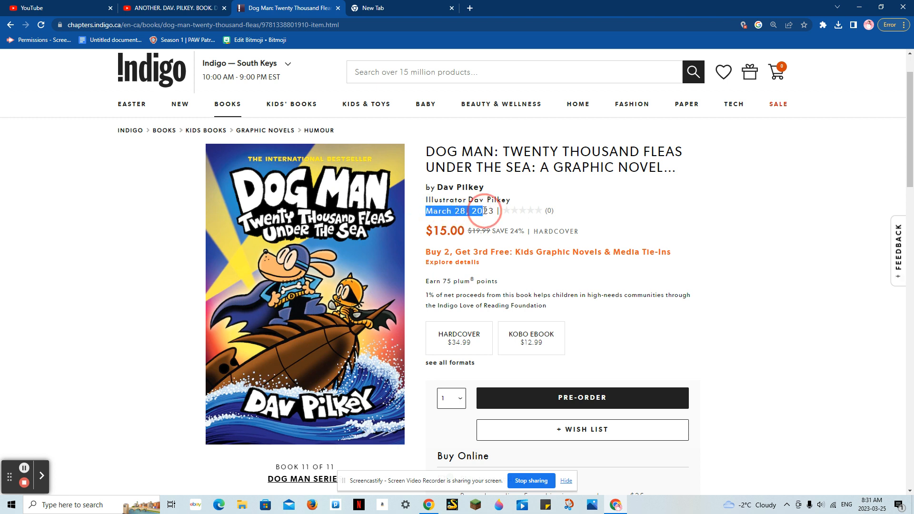
{"action": "left_click", "coordinate": [173, 8]}
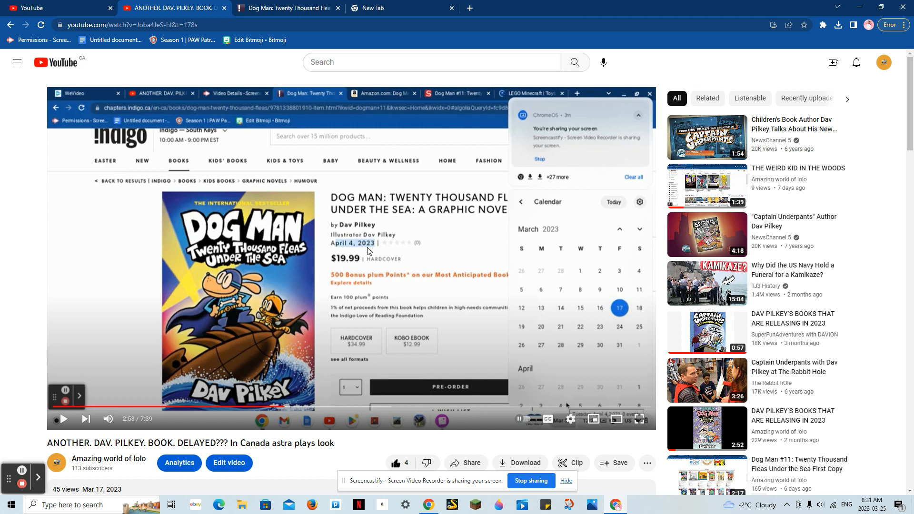
{"action": "scroll", "scroll_direction": "down", "scroll_amount": 3}
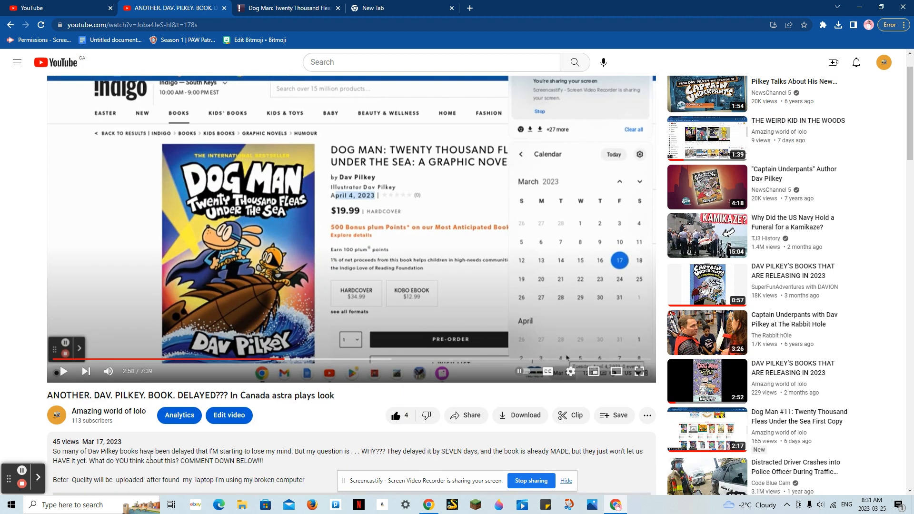
{"action": "left_click", "coordinate": [286, 8]}
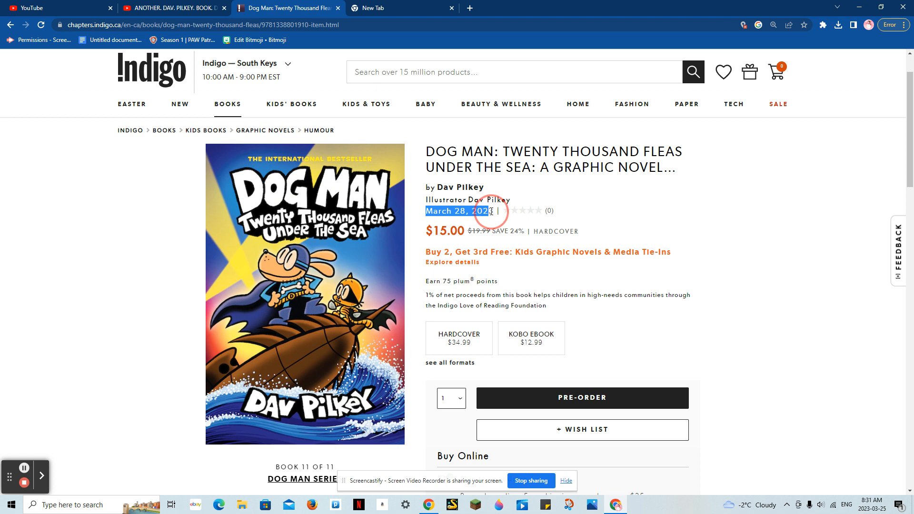
{"action": "left_click", "coordinate": [172, 8]}
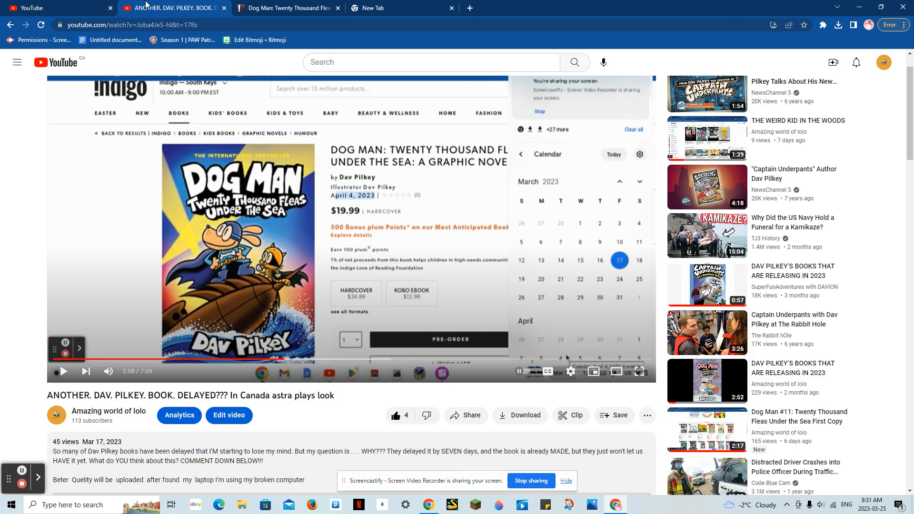
{"action": "left_click", "coordinate": [285, 8]}
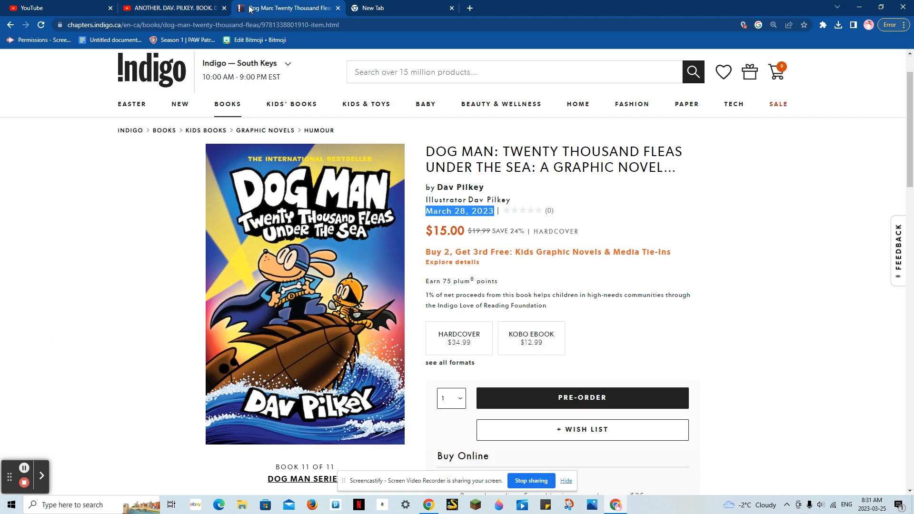
{"action": "left_click", "coordinate": [172, 7]}
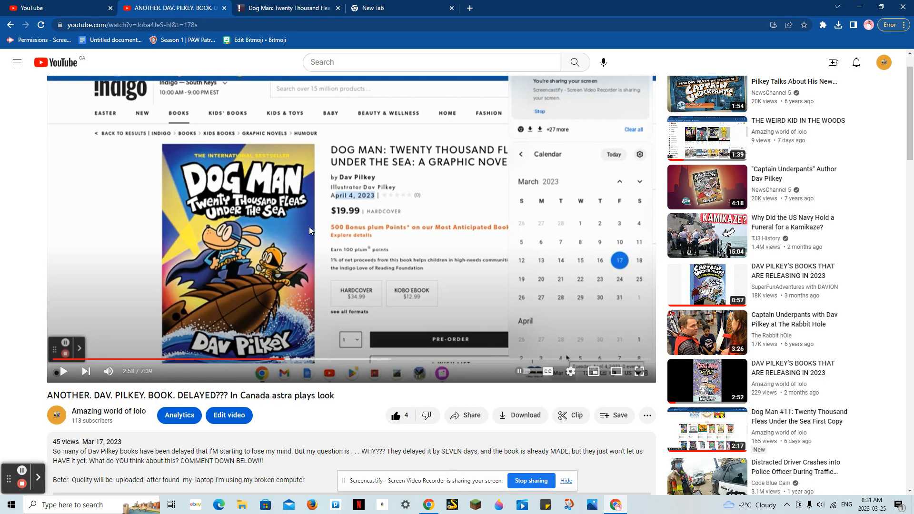
{"action": "left_click", "coordinate": [286, 8]}
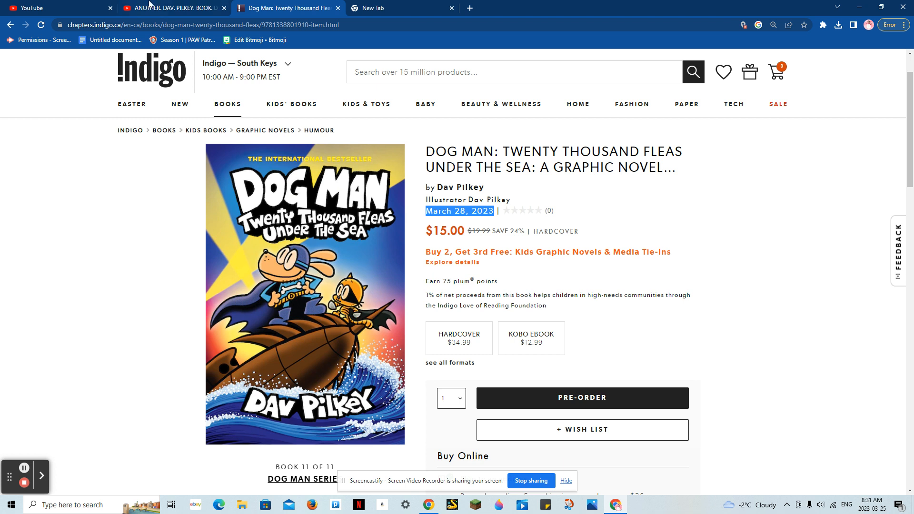
{"action": "left_click", "coordinate": [172, 7]}
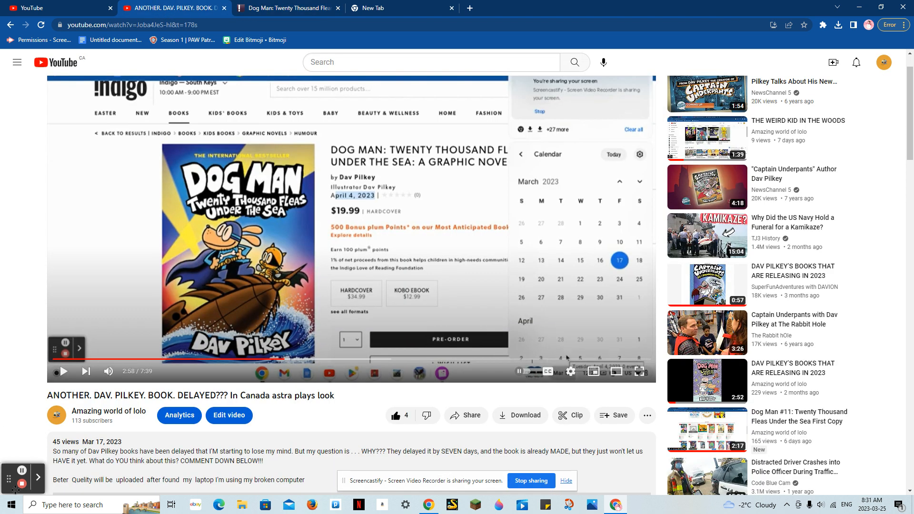